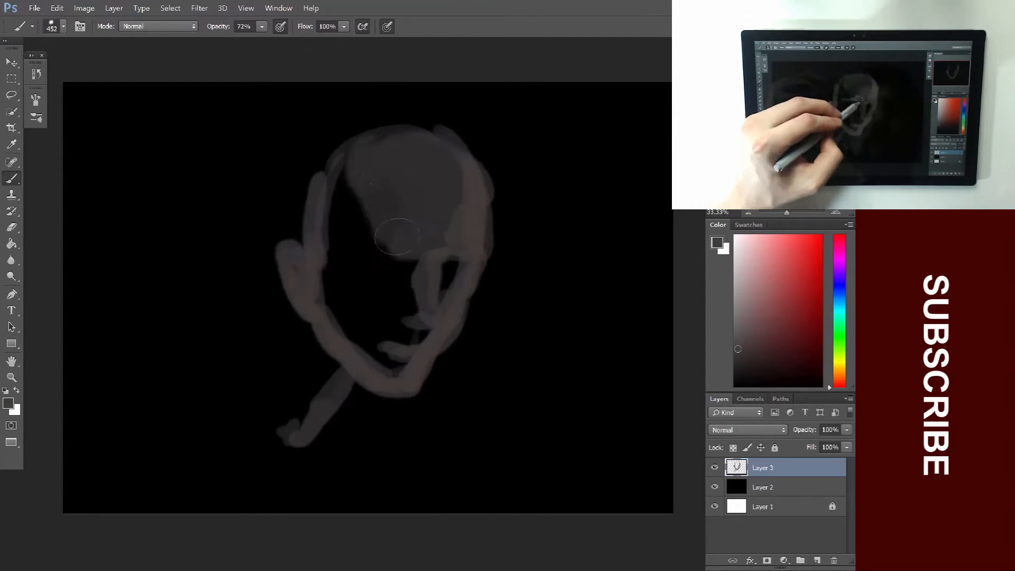
# - Block in the rough grey head and face shape on Layer 3
pyautogui.moveTo(395, 240); pyautogui.dragTo(307, 505)
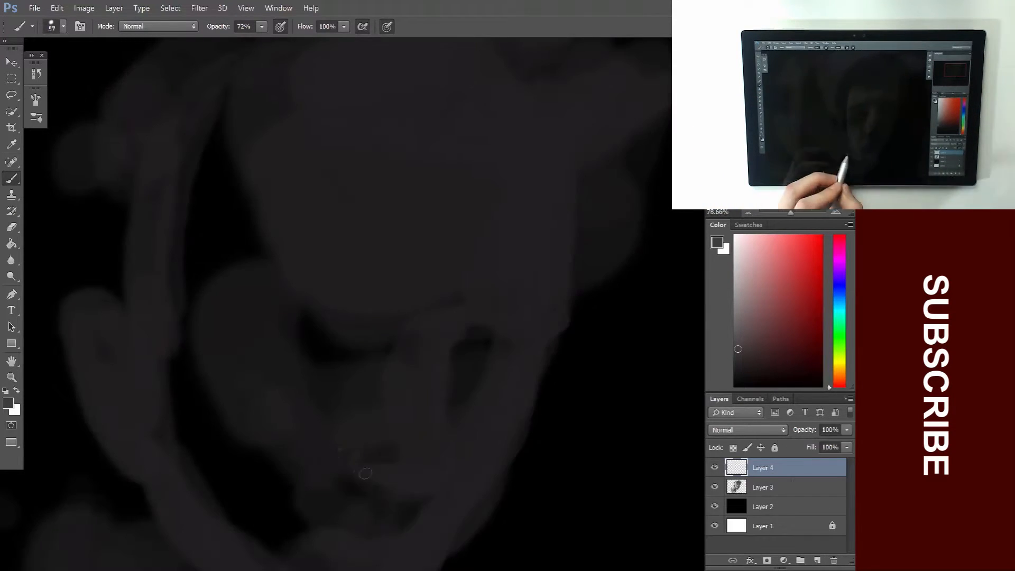
# - Paint light strokes along the cheek and nose and build up facial detail
pyautogui.moveTo(364, 473); pyautogui.dragTo(468, 329)
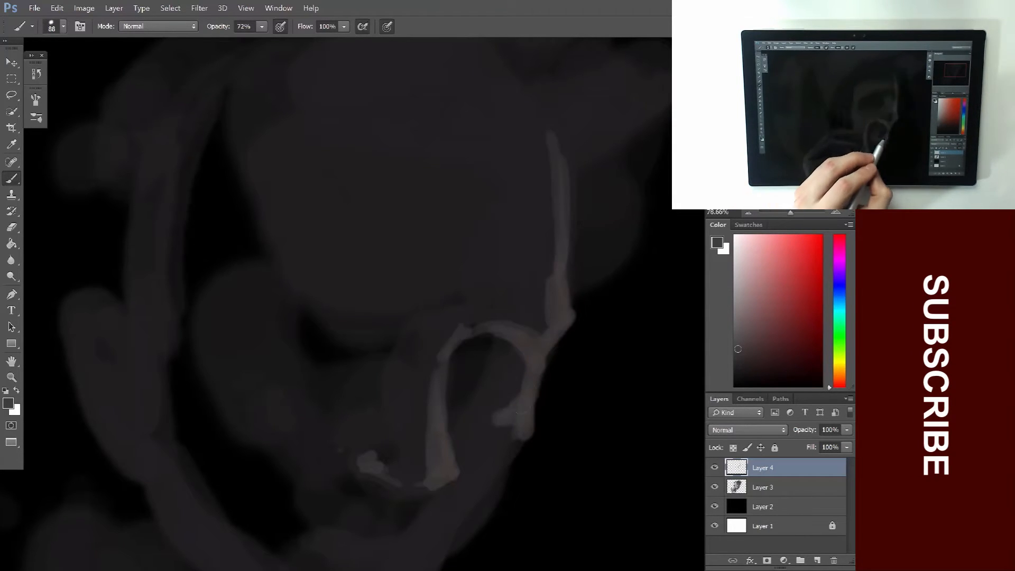
pyautogui.moveTo(310, 324); pyautogui.dragTo(472, 363)
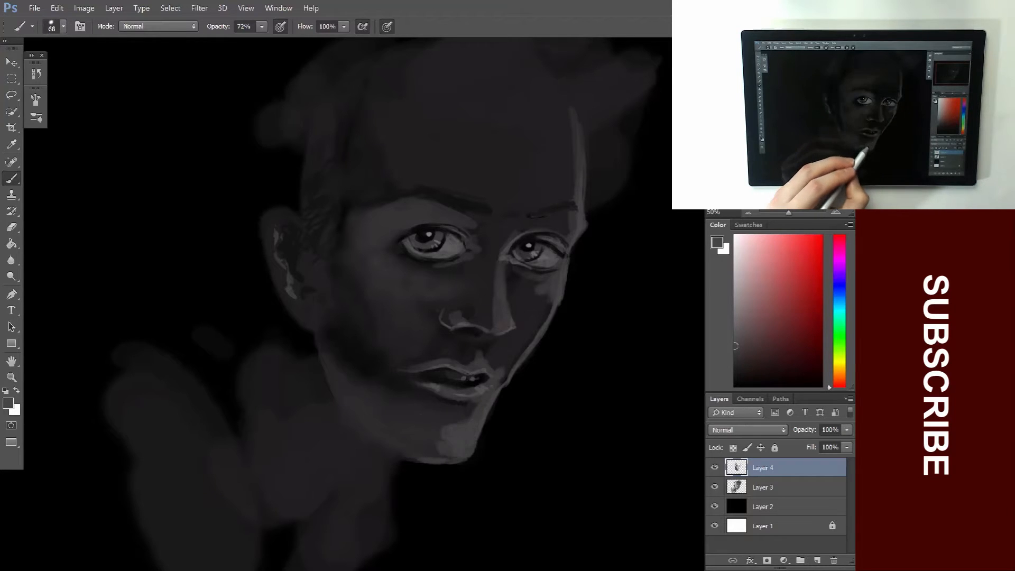
pyautogui.click(12, 145)
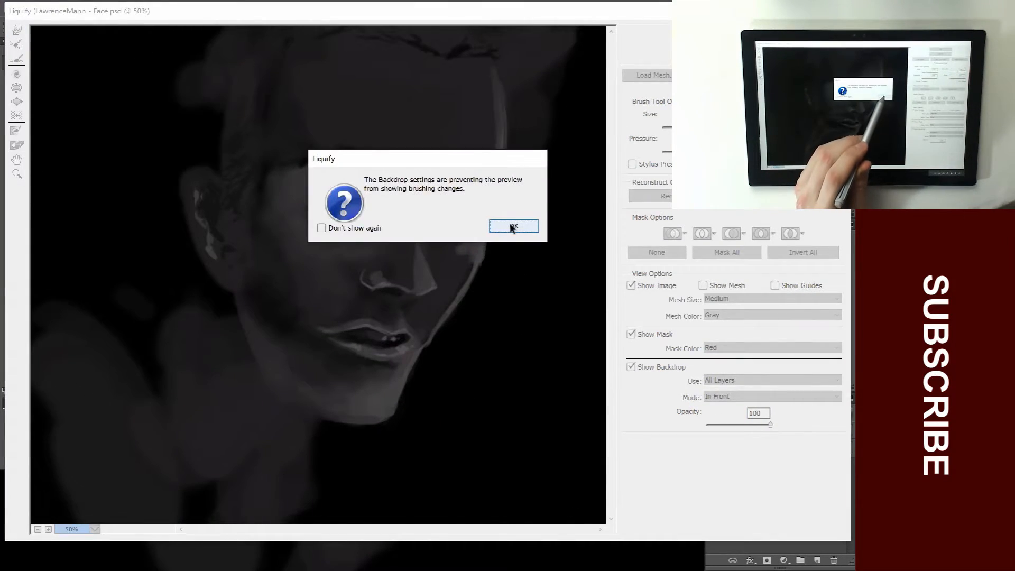
# - Dismiss the backdrop warning and reshape the left eye area with Forward Warp
pyautogui.click(513, 227)
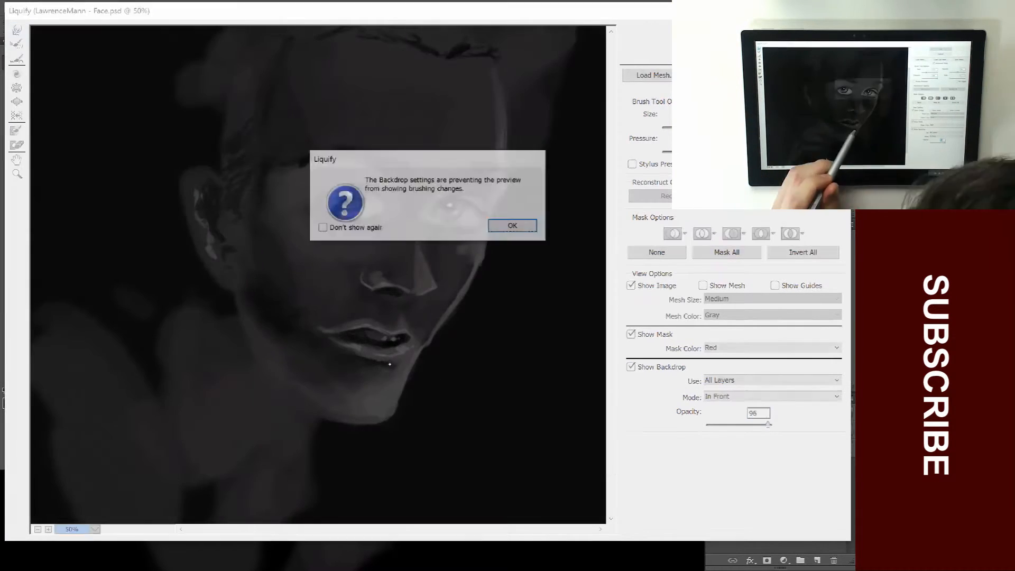
pyautogui.click(511, 225)
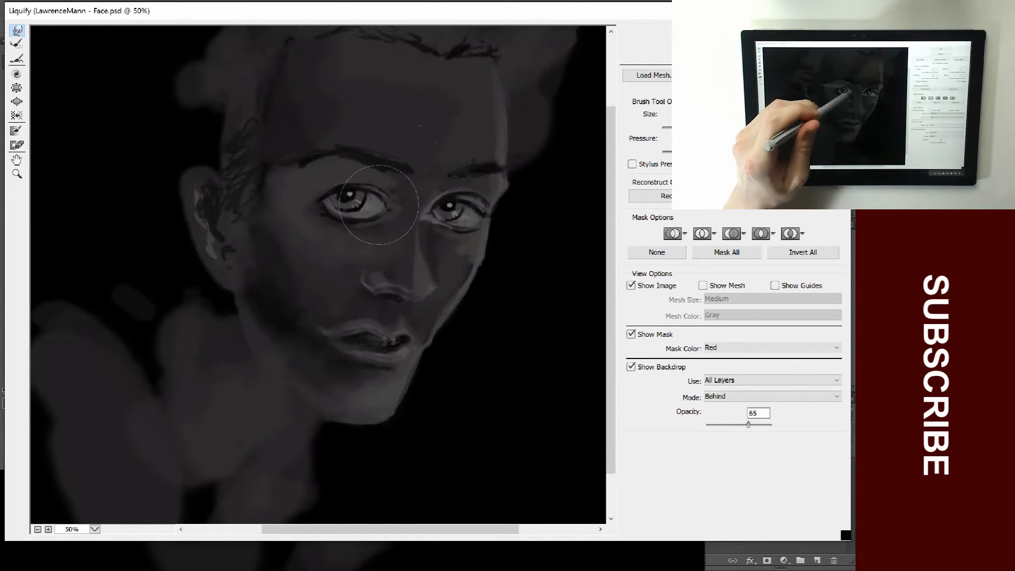
pyautogui.moveTo(382, 207); pyautogui.dragTo(378, 427)
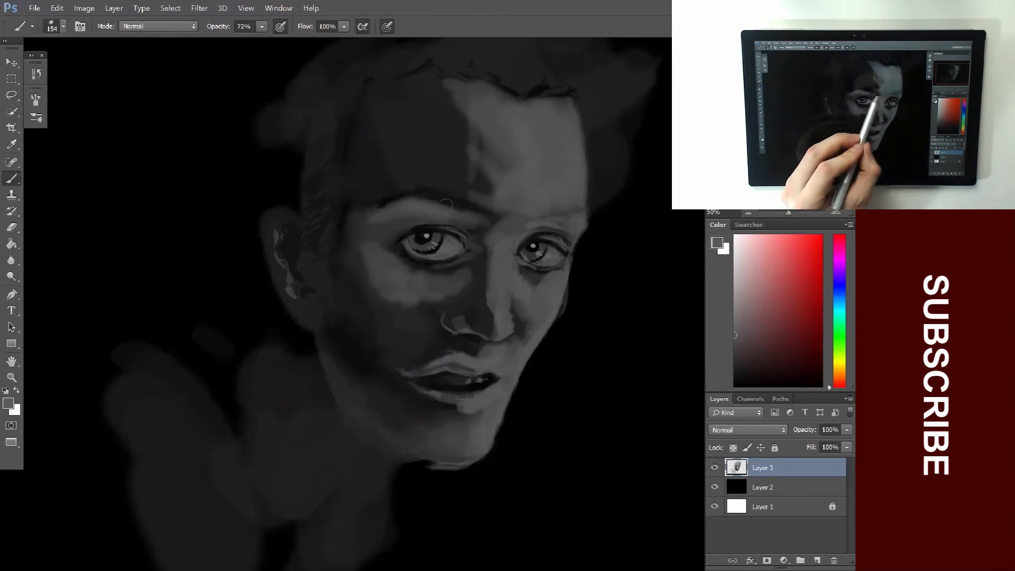
# - Paint lighter forehead and cheek tones and deepen shadows around the mouth and jaw
pyautogui.moveTo(453, 194); pyautogui.dragTo(505, 427)
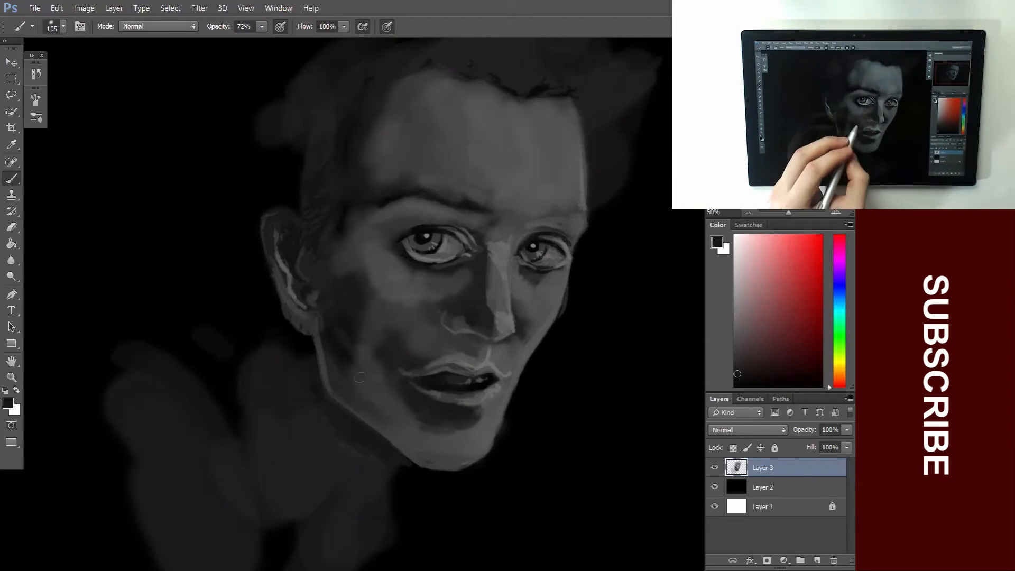
pyautogui.moveTo(454, 220); pyautogui.dragTo(557, 213)
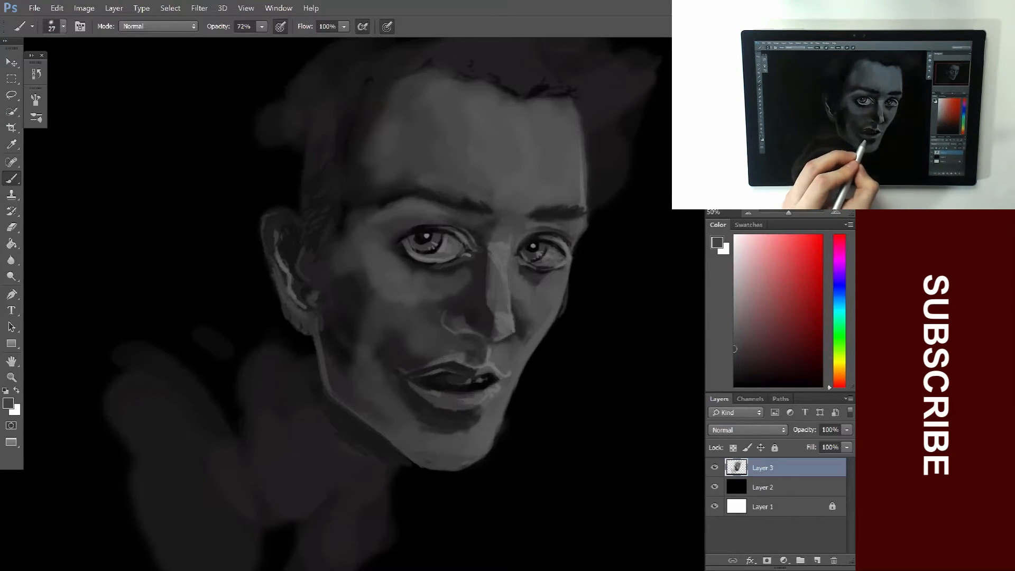
pyautogui.click(19, 26)
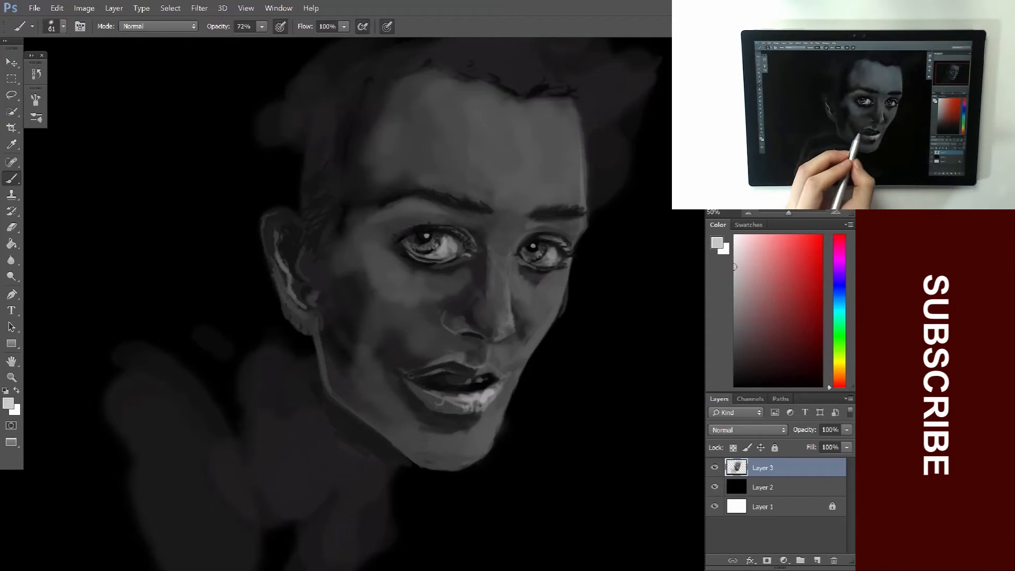
pyautogui.click(818, 560)
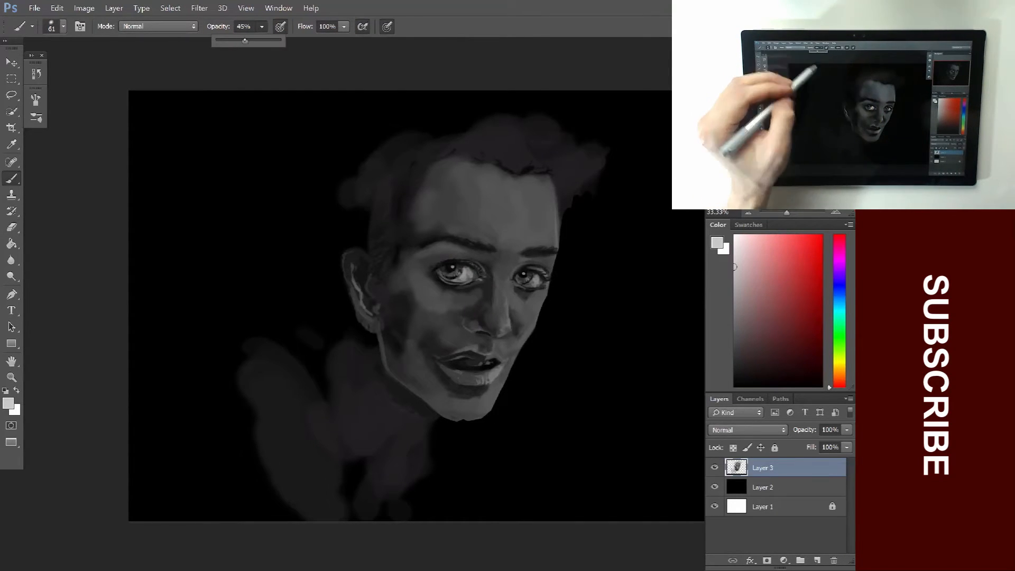
pyautogui.moveTo(531, 168); pyautogui.dragTo(551, 259)
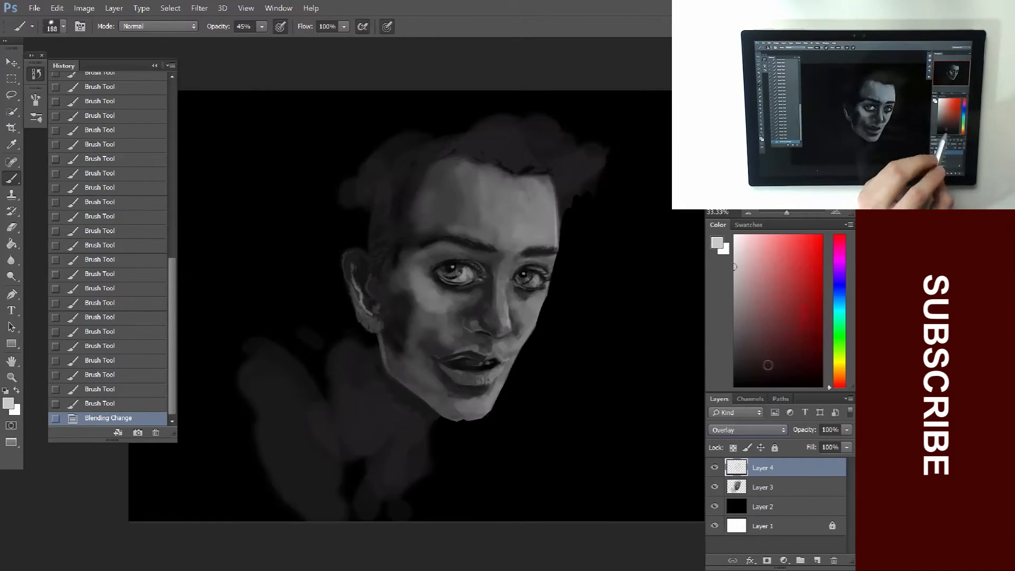
# - Add a new layer and paint lighter tones on the face, jaw and neck
pyautogui.click(804, 560)
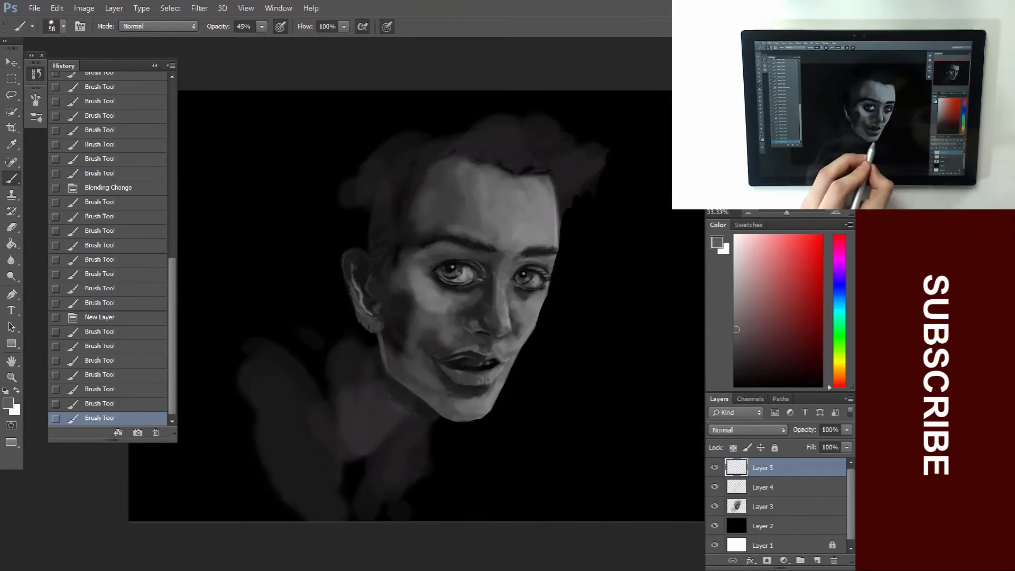
pyautogui.moveTo(525, 349); pyautogui.dragTo(482, 414)
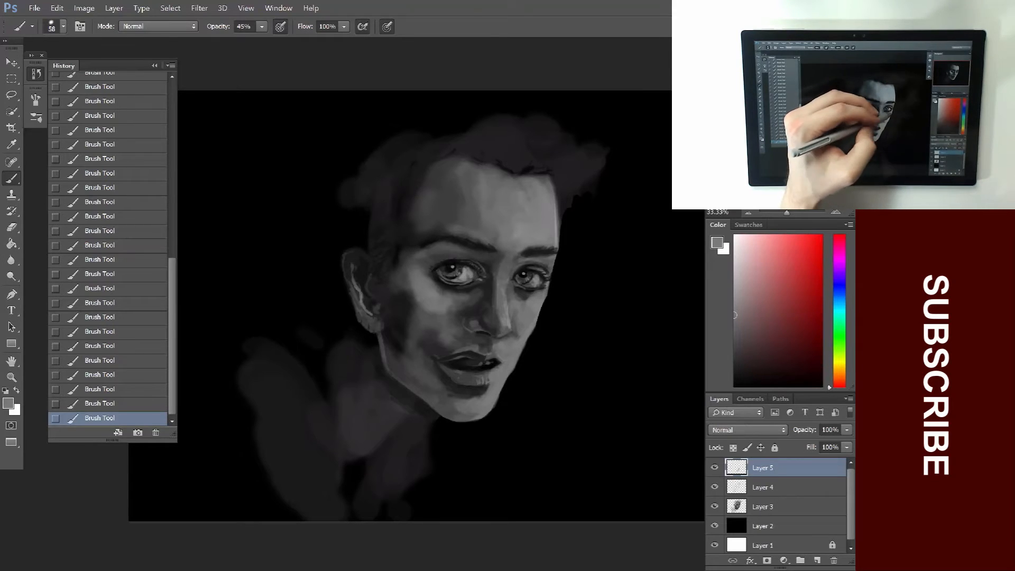
pyautogui.moveTo(518, 298); pyautogui.dragTo(537, 337)
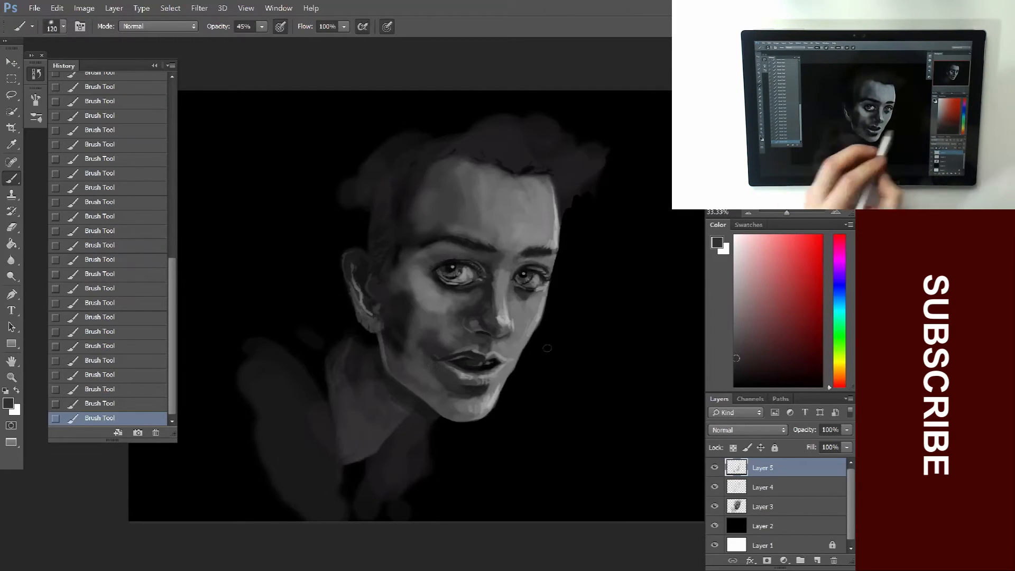
pyautogui.moveTo(547, 348); pyautogui.dragTo(453, 389)
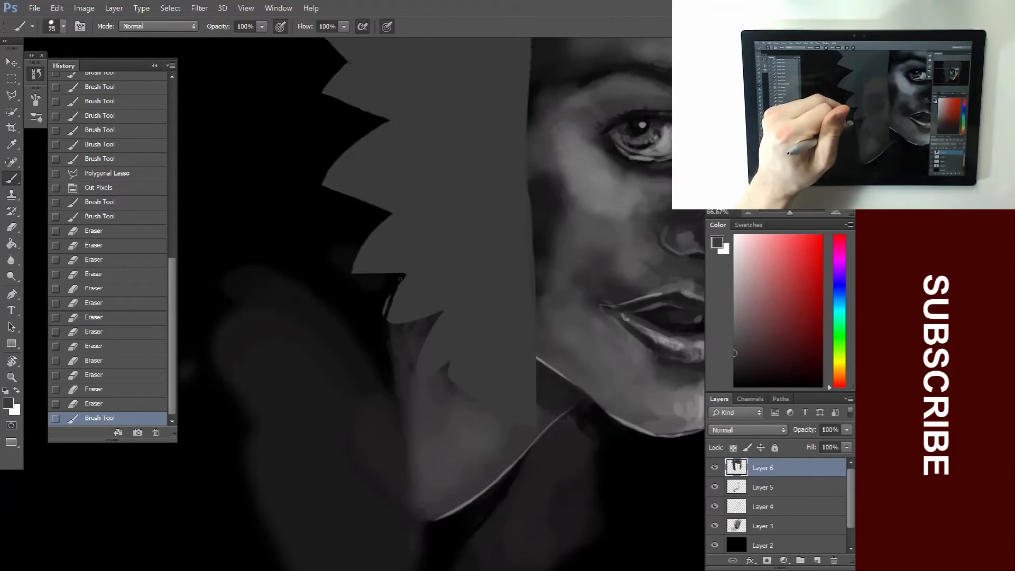
# - Paint the flat grey headdress shape beside the face
pyautogui.moveTo(415, 285); pyautogui.dragTo(453, 375)
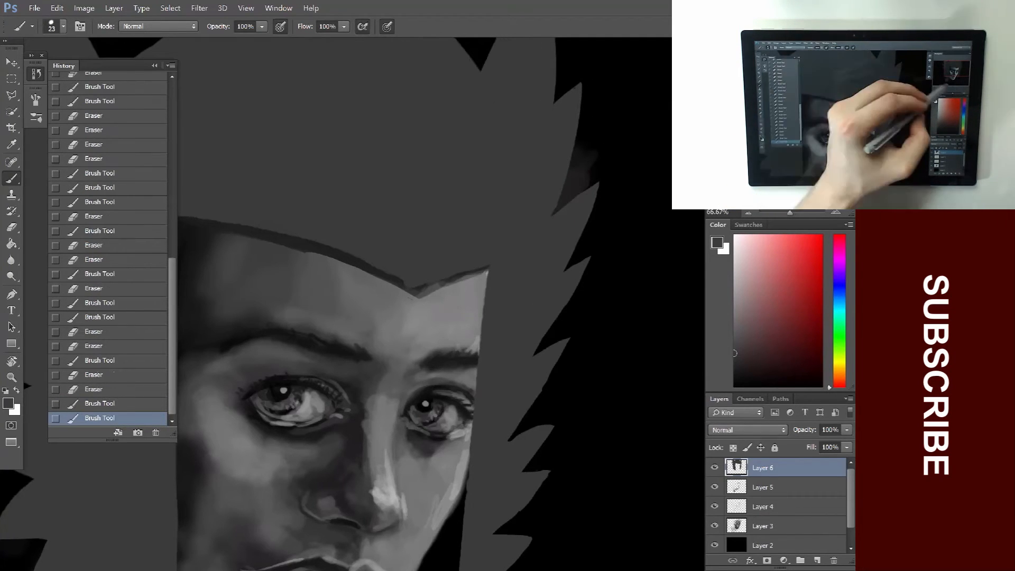
pyautogui.click(11, 88)
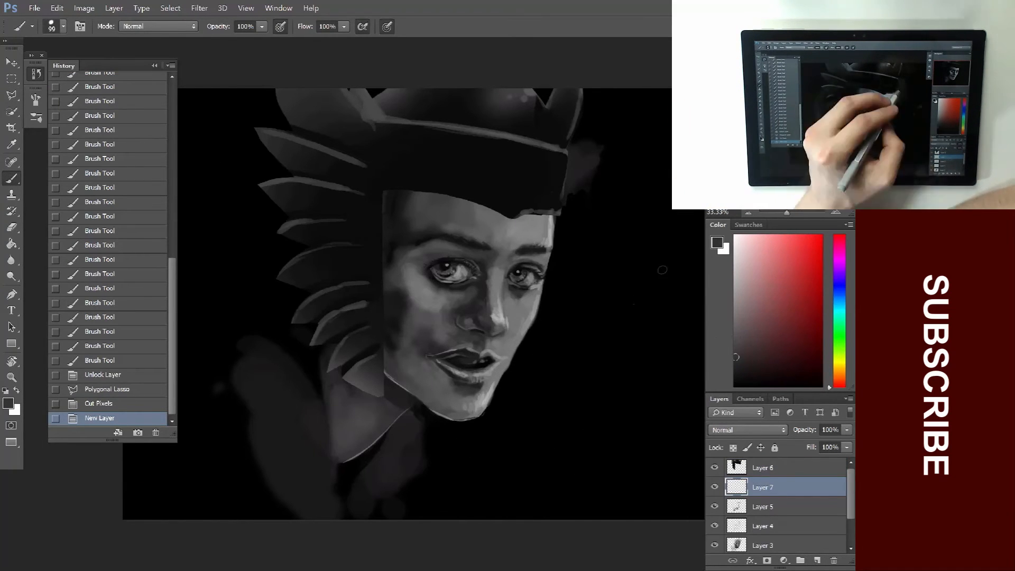
# - Brush darker and lighter shading onto the headdress spikes
pyautogui.moveTo(564, 149); pyautogui.dragTo(511, 382)
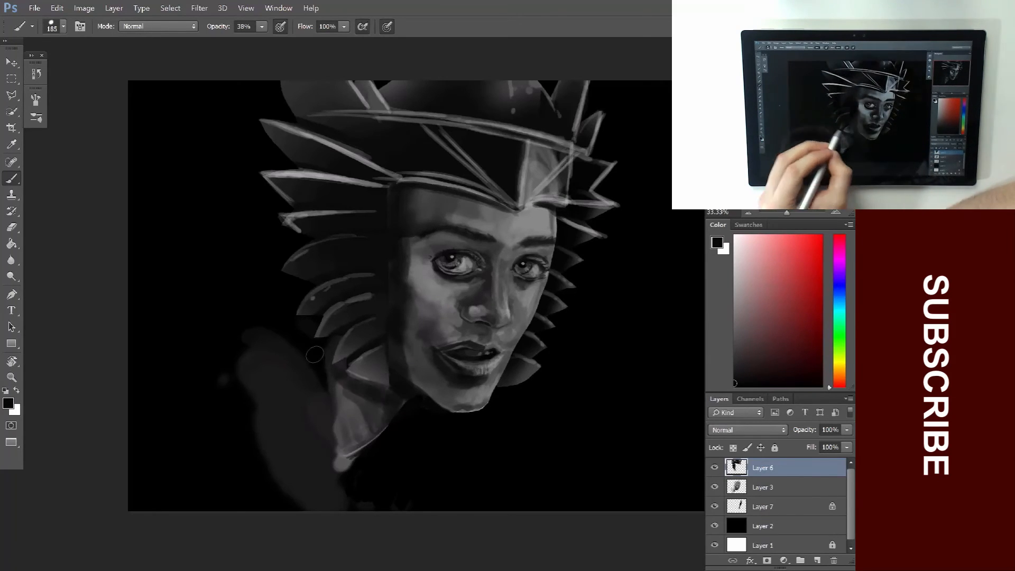
# - Paint a row of soft pale dots along the headdress band
pyautogui.moveTo(330, 139); pyautogui.dragTo(534, 168)
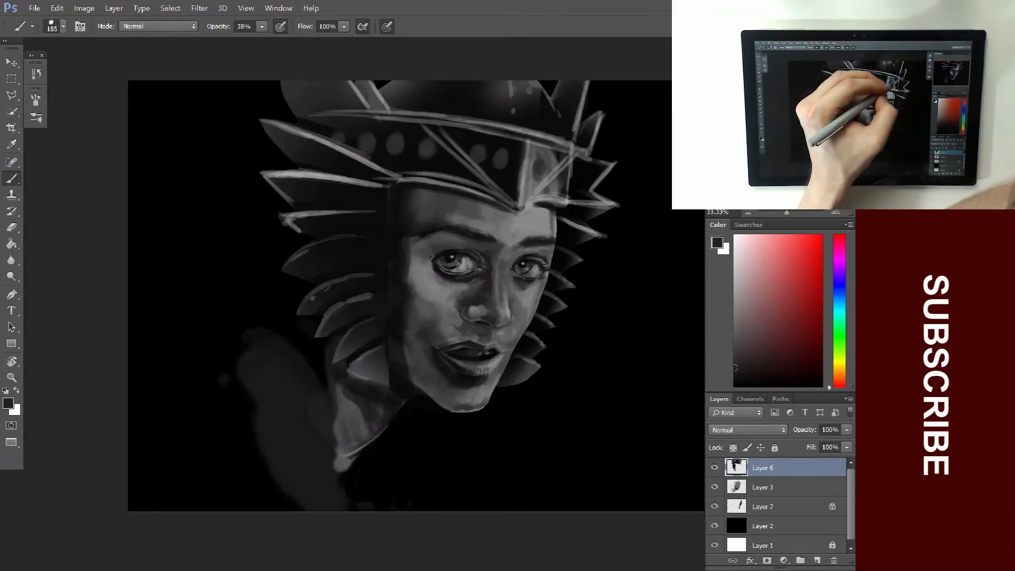